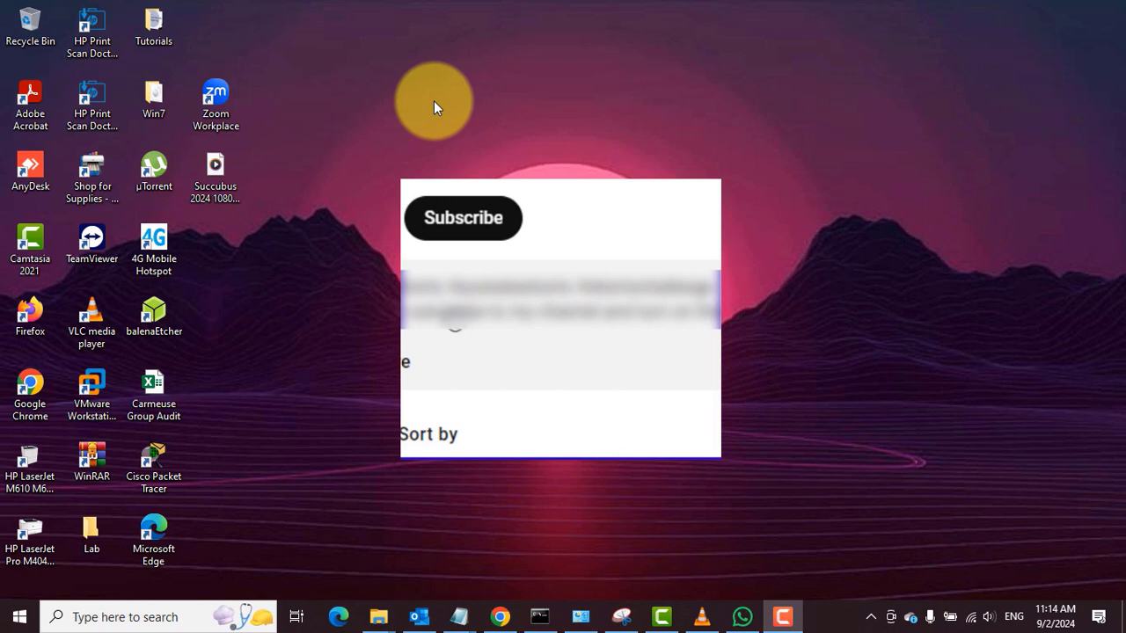
Launch Outlook and switch from mail to the September 2024 calendar in Month view.
left_click(463, 218)
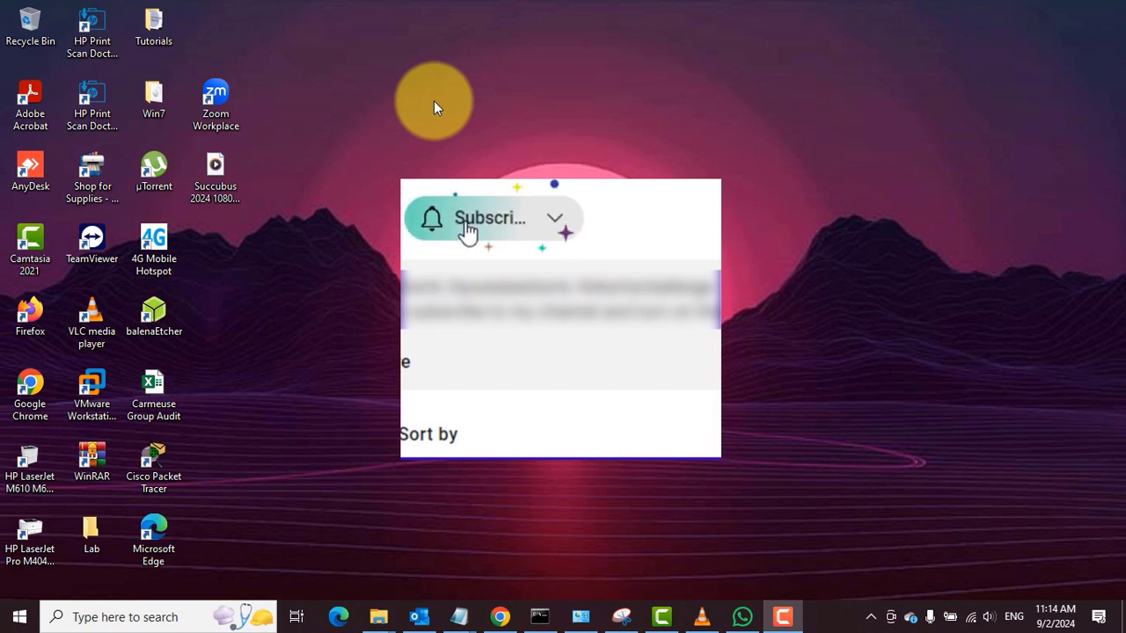
left_click(491, 218)
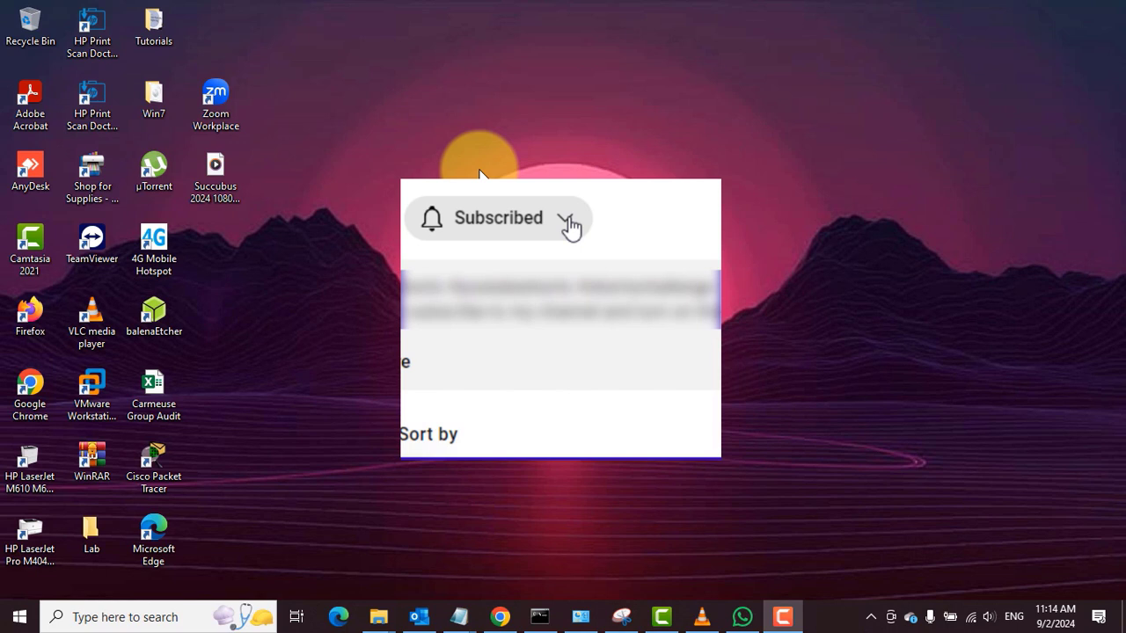
left_click(497, 218)
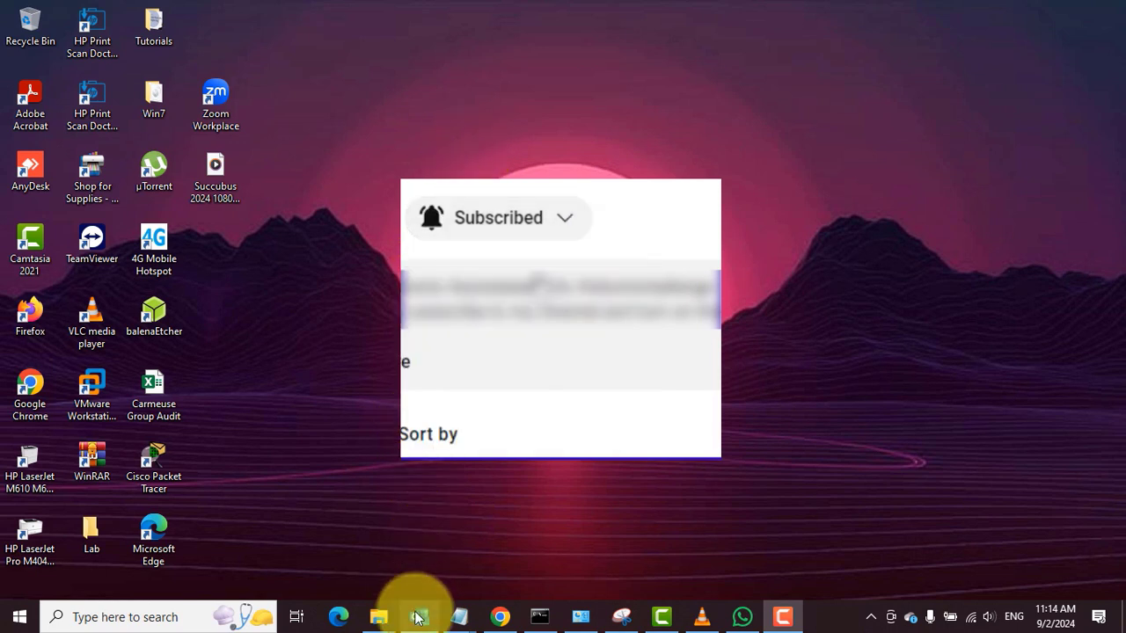
left_click(419, 617)
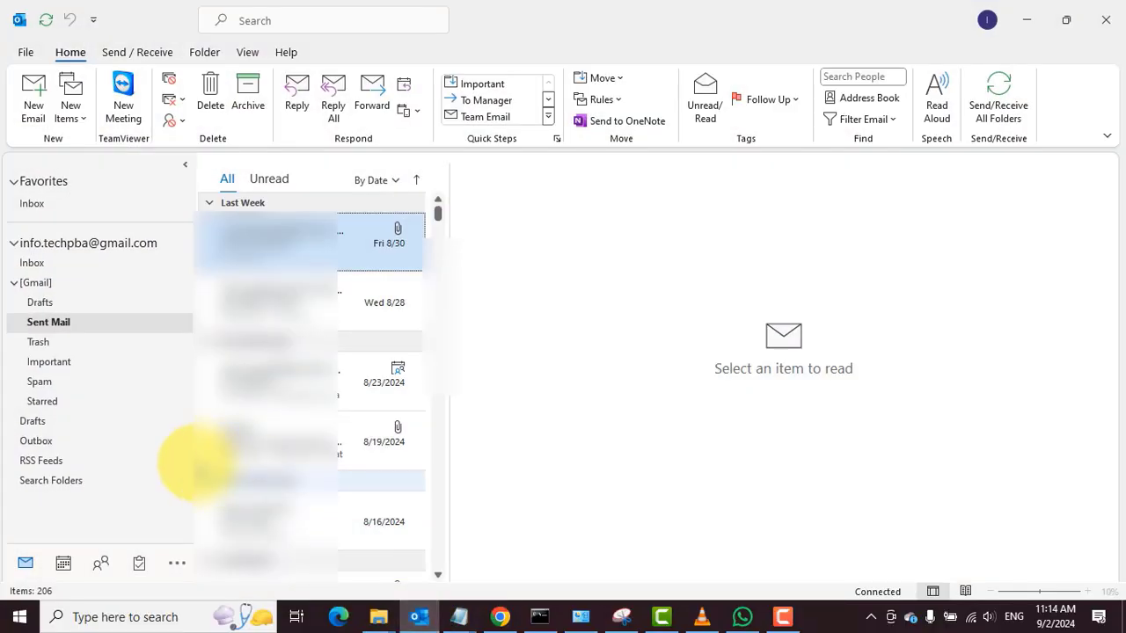
left_click(62, 562)
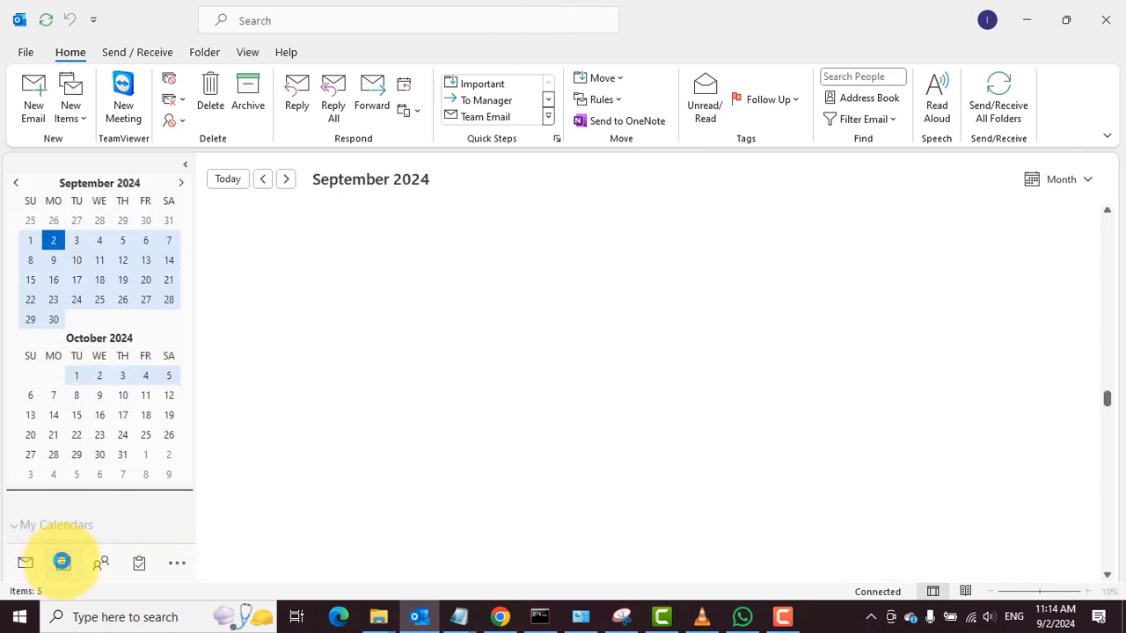
Move back to July–August 2024 and select the Canceled: Test Meeting on July 29.
left_click(61, 563)
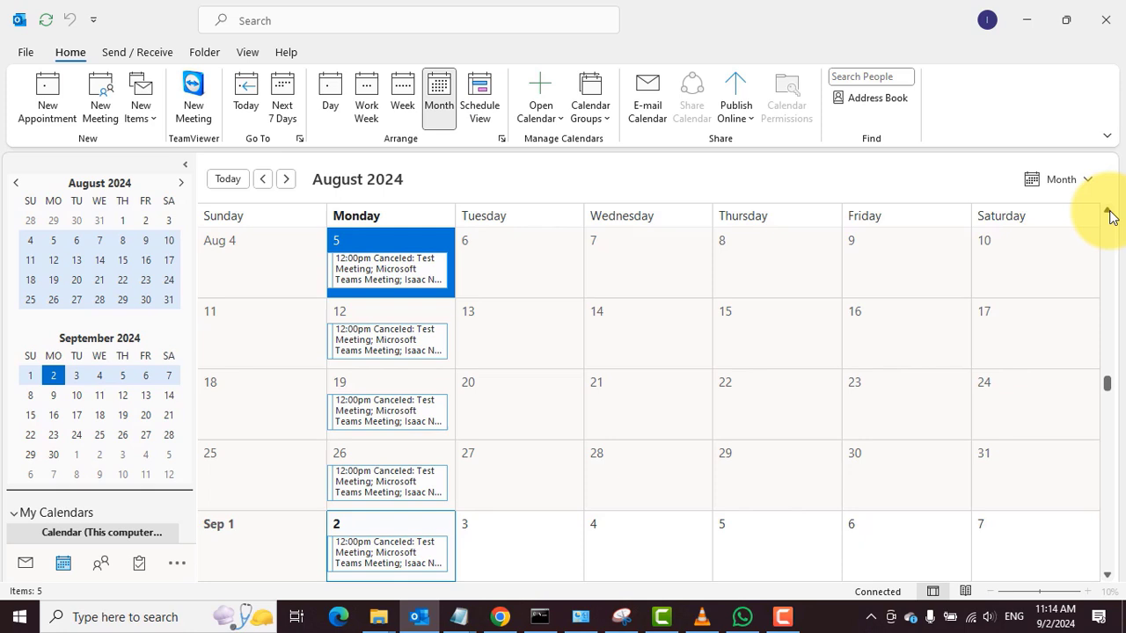
left_click(387, 411)
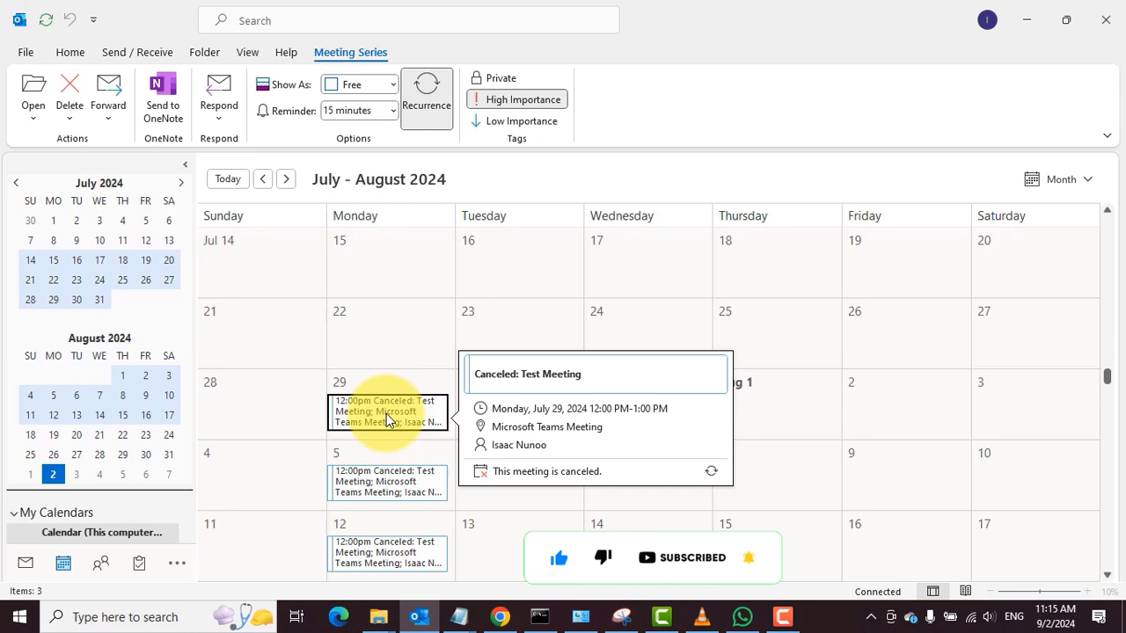
Double-click the Canceled: Test Meeting on Monday July 29 to open it.
double_click(387, 411)
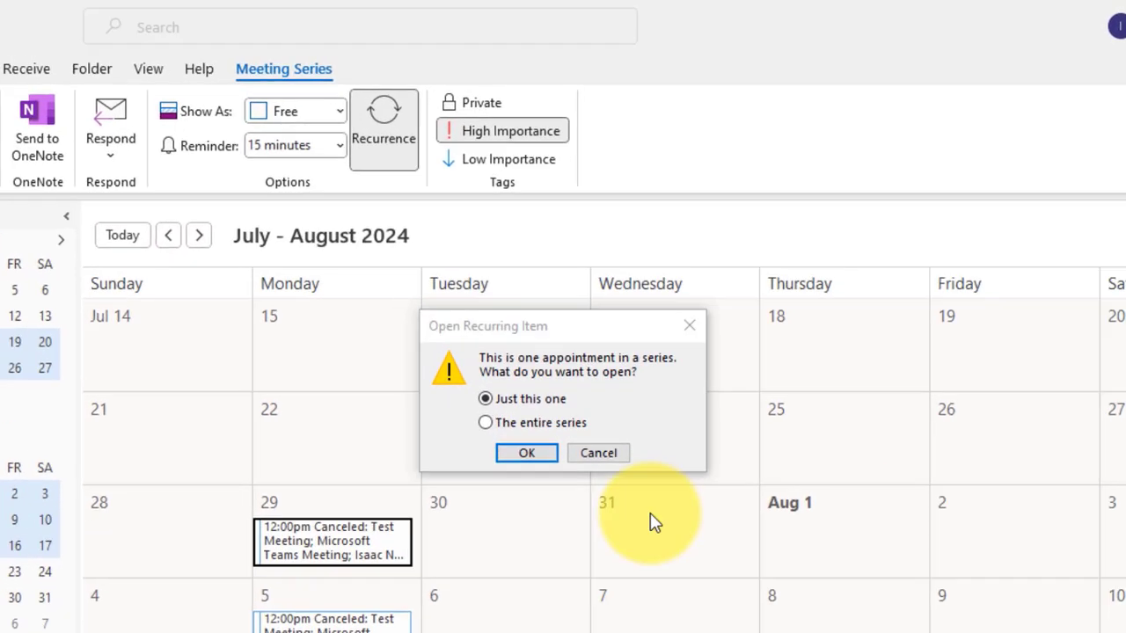
Choose 'The entire series' in Open Recurring Item and confirm with OK.
left_click(485, 422)
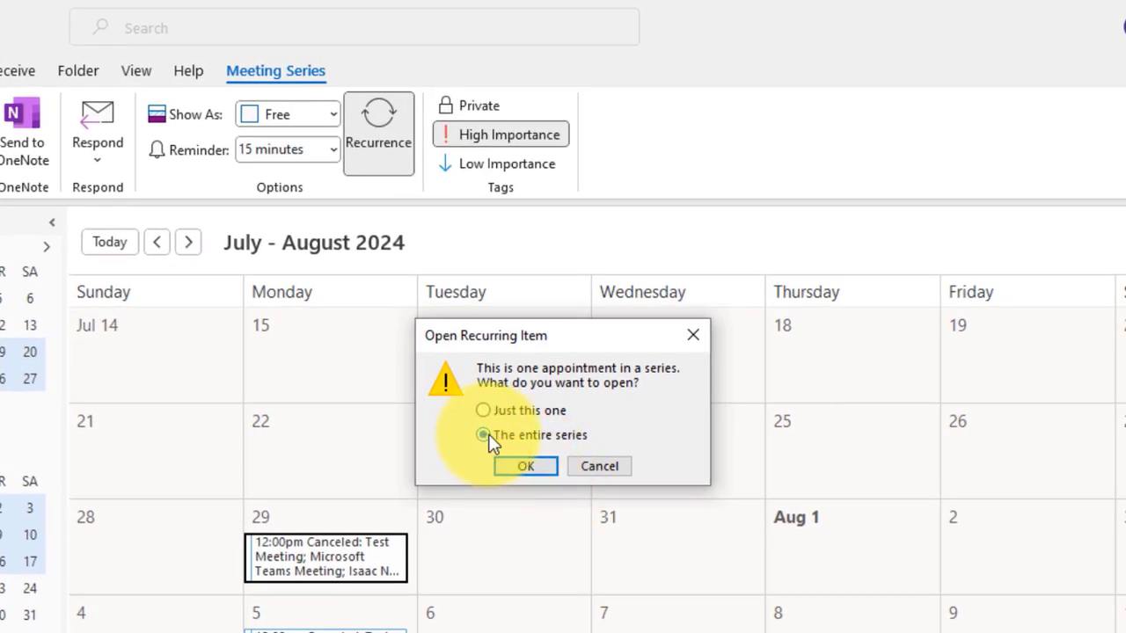
left_click(525, 466)
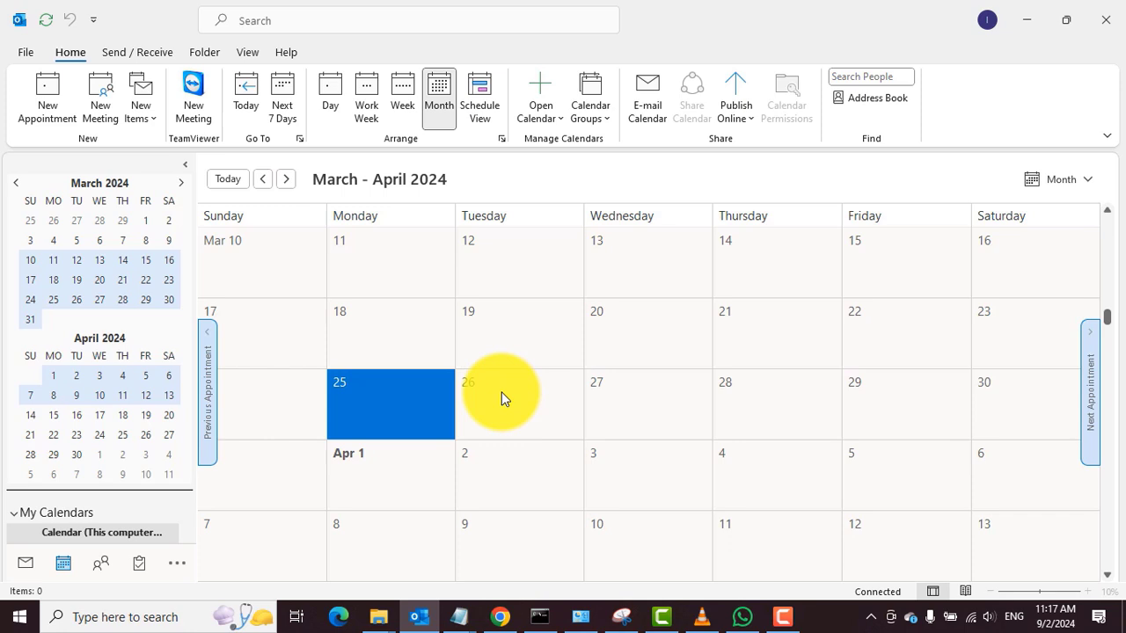
mouse_move(538, 385)
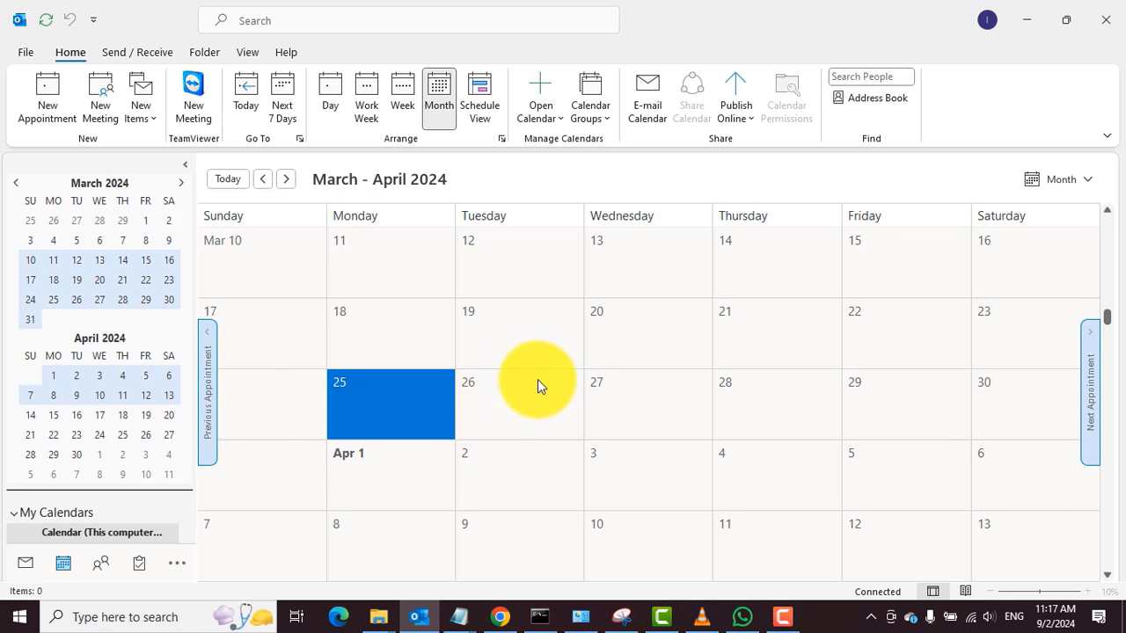
mouse_move(650, 387)
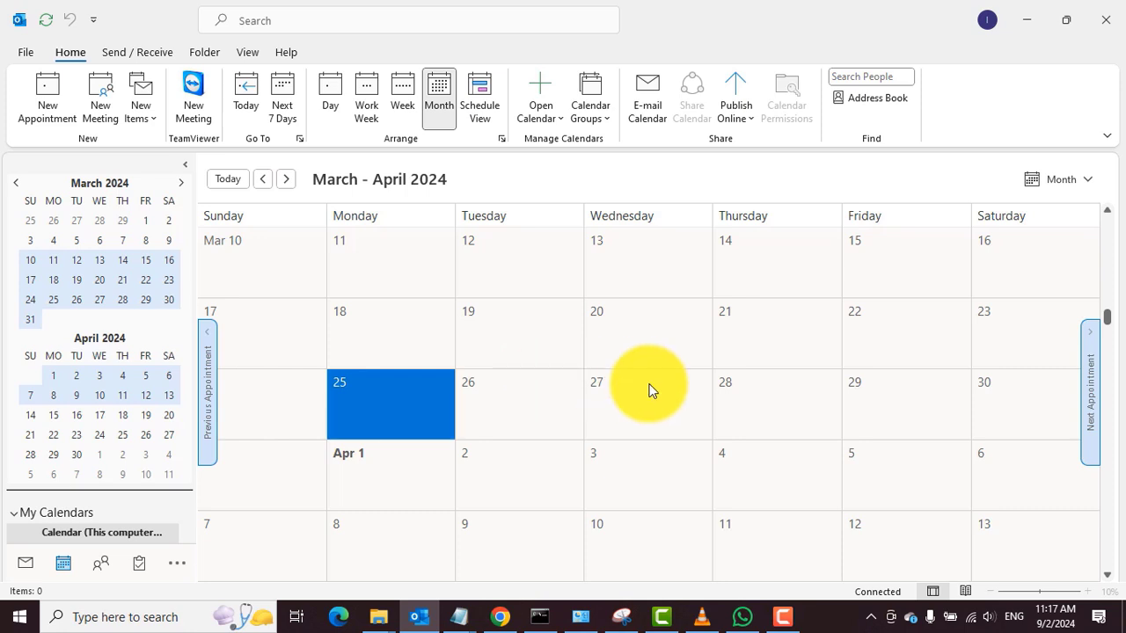
mouse_move(994, 514)
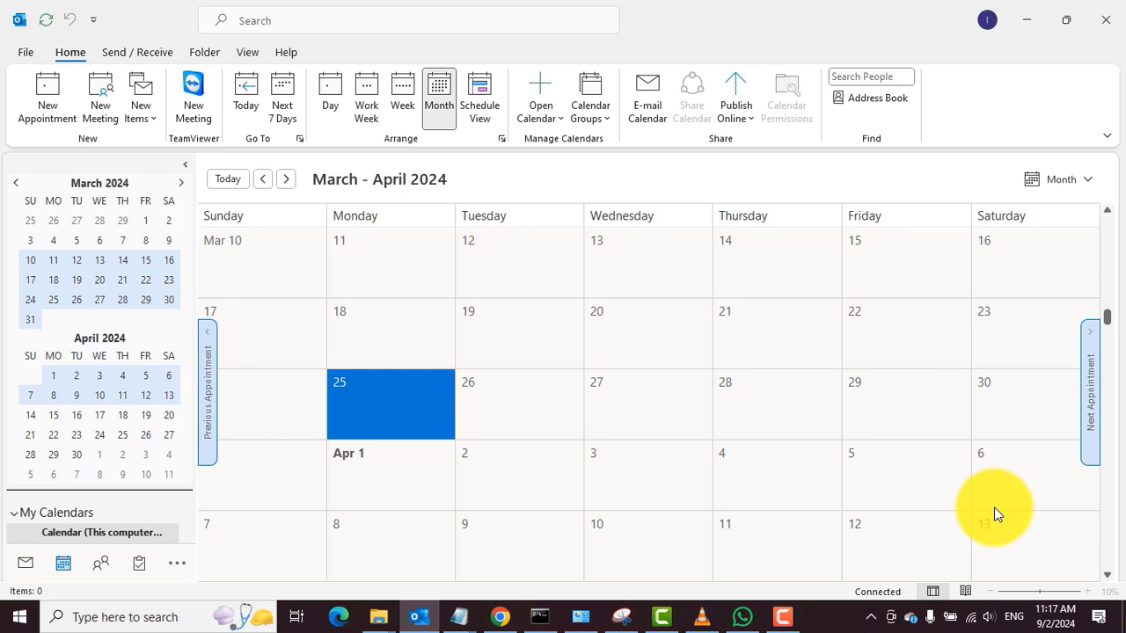